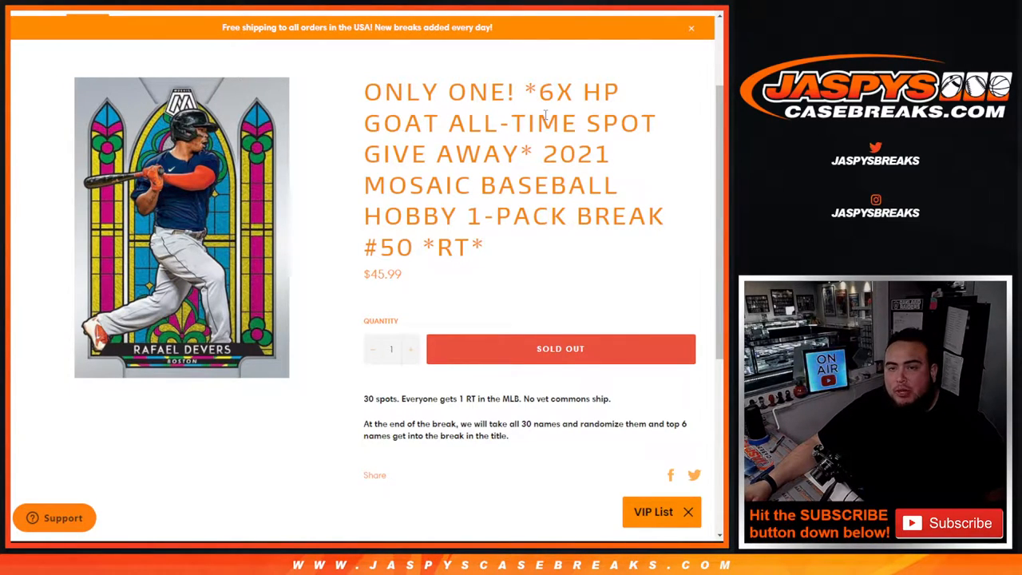
# Select the giveaway rules text in the Mosaic Baseball break listing description.
pyautogui.moveTo(547, 154); pyautogui.dragTo(616, 186)
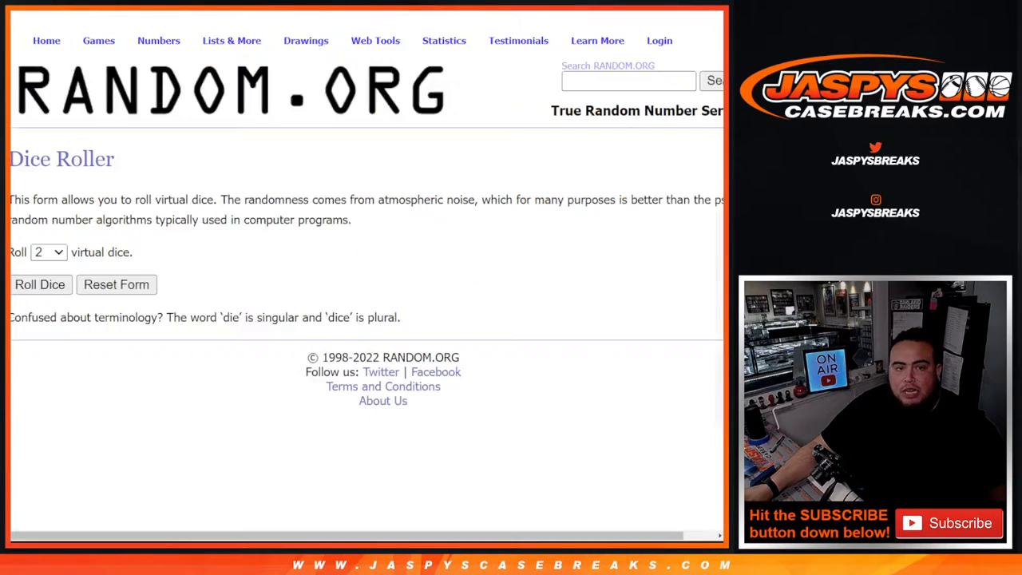
# Shuffle the 30 customer names repeatedly in the List Randomizer.
pyautogui.click(38, 284)
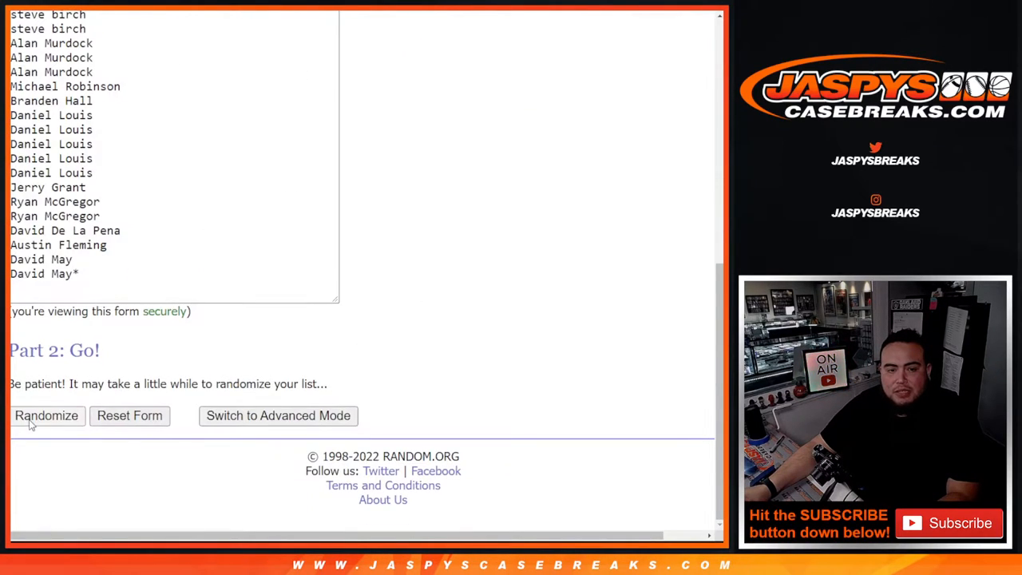
pyautogui.click(46, 415)
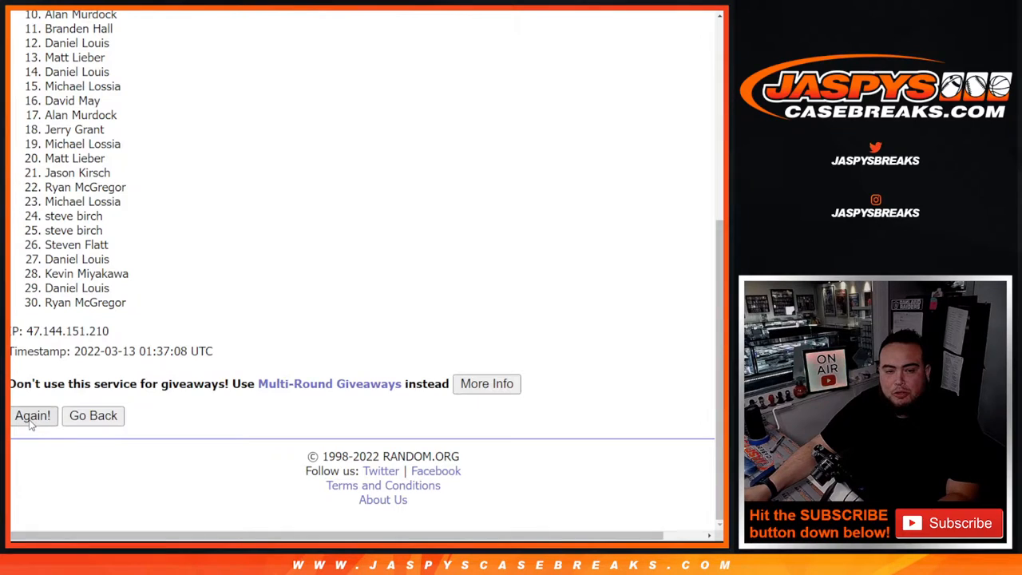
pyautogui.click(32, 415)
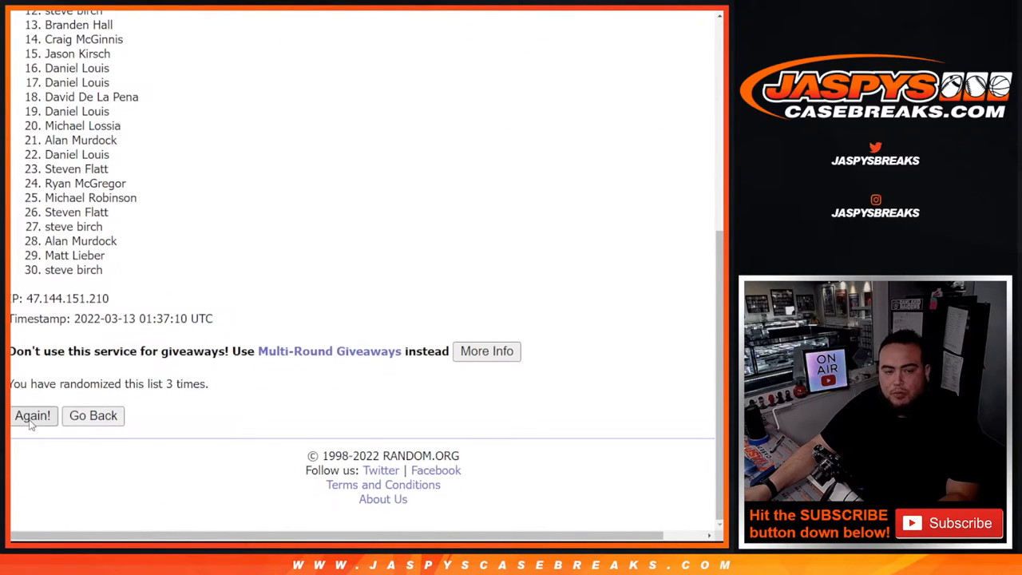
pyautogui.click(32, 415)
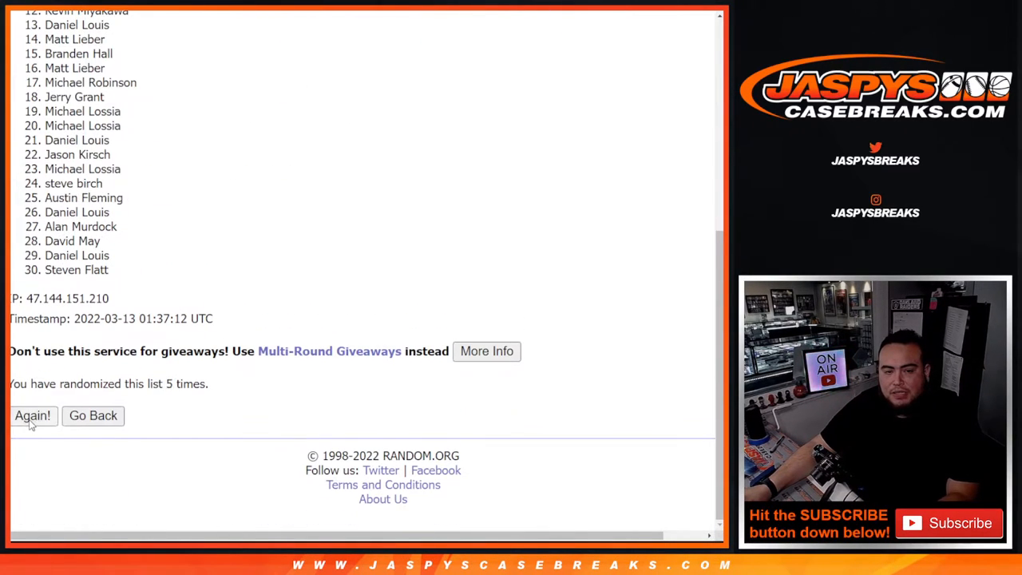
pyautogui.click(32, 415)
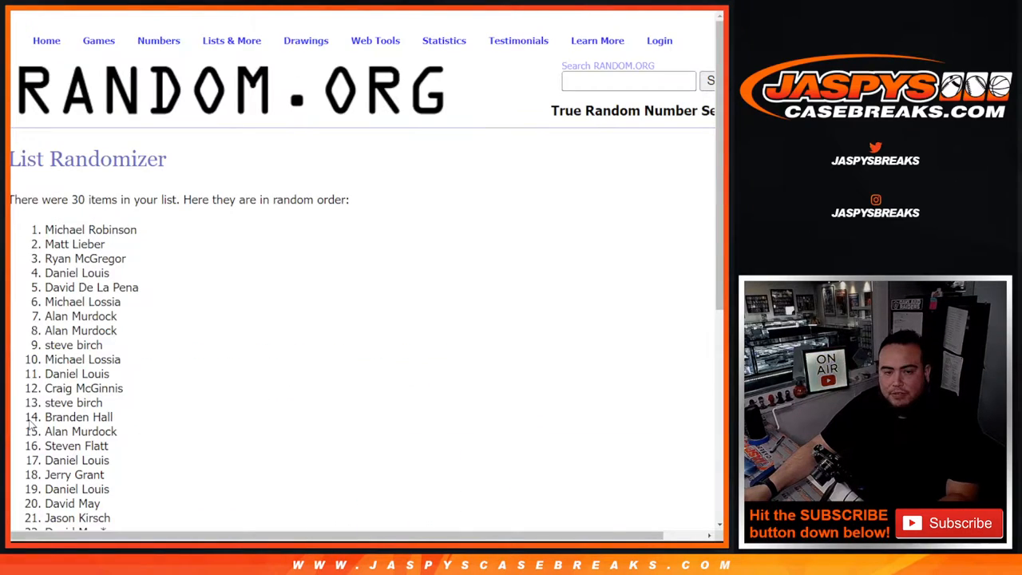
# Copy the randomized name order and paste it into the Google Sheet.
pyautogui.scroll(-3)
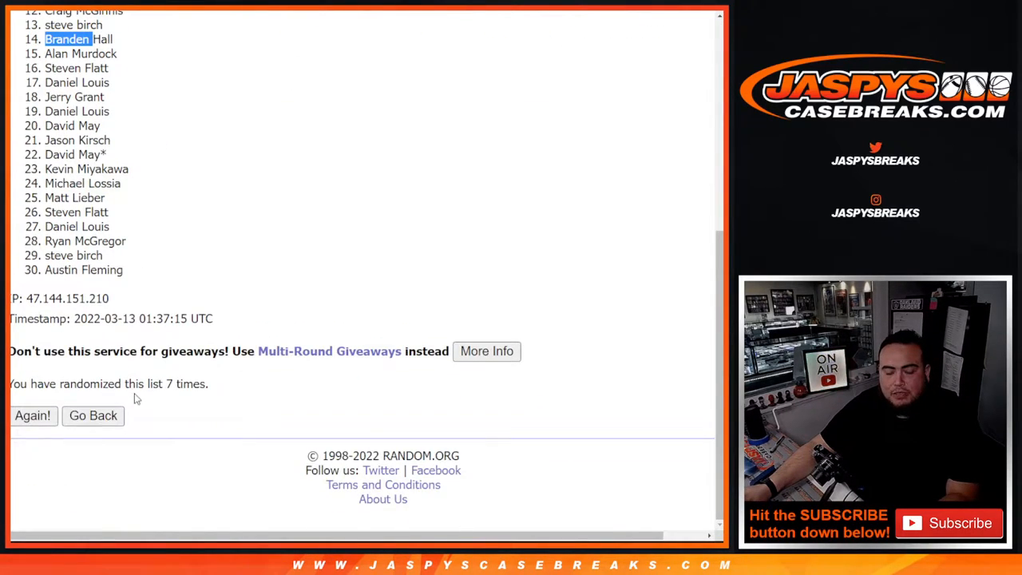
pyautogui.click(32, 415)
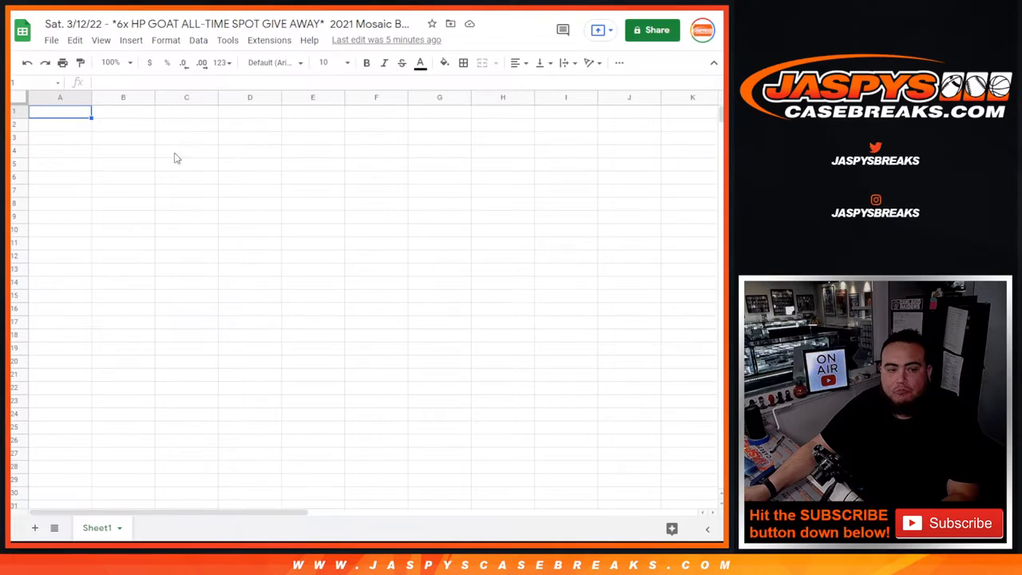
pyautogui.press('ctrl+v')
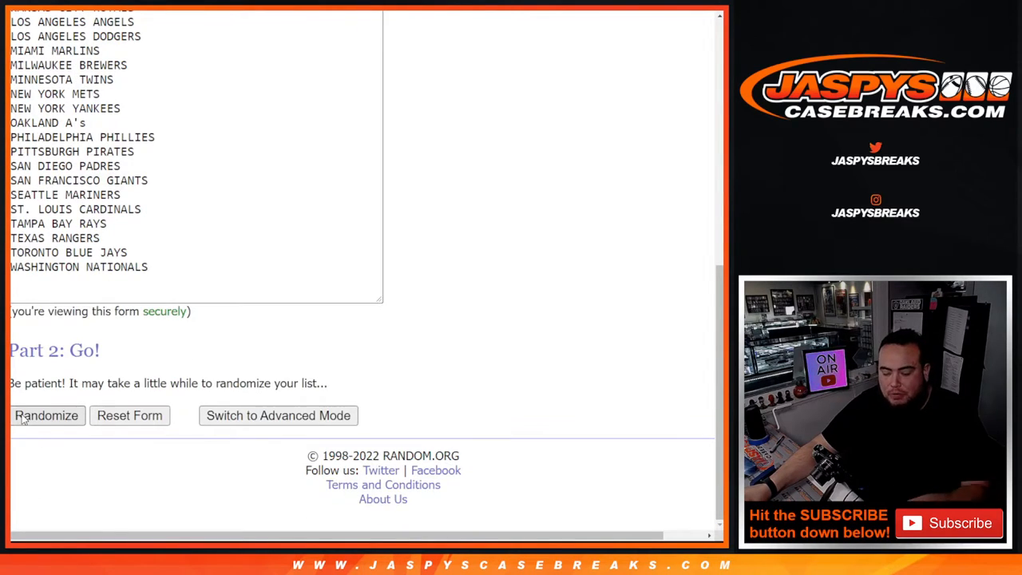
# Shuffle the 30 MLB teams several times and bring the final order into view for copying.
pyautogui.click(46, 416)
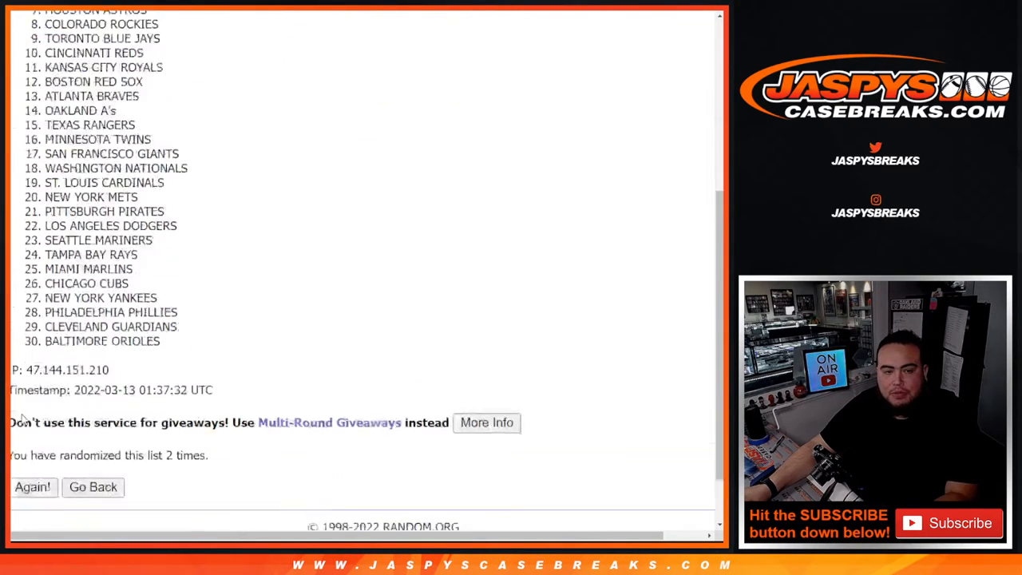
pyautogui.click(32, 487)
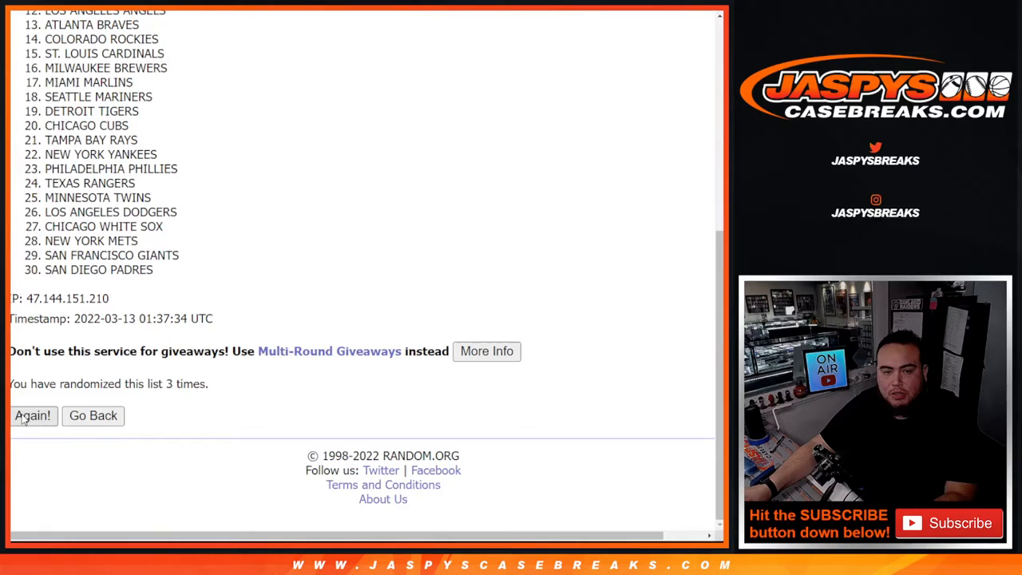
pyautogui.click(32, 416)
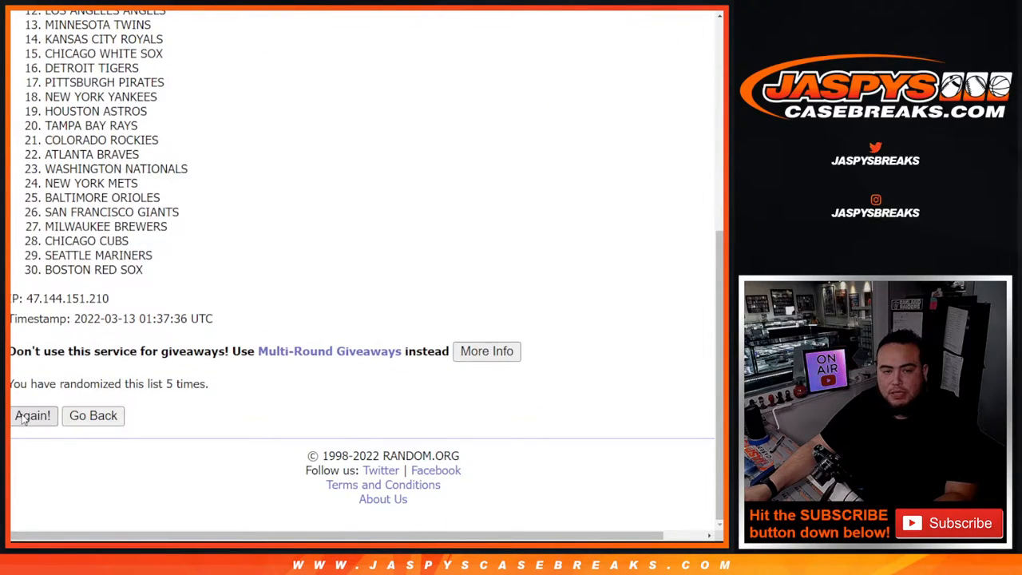
pyautogui.click(32, 415)
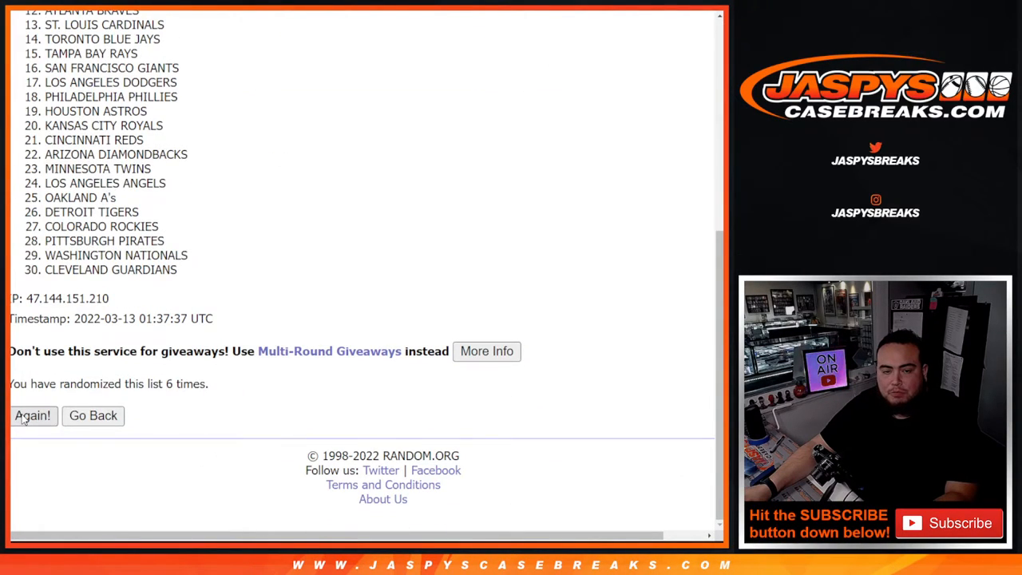
pyautogui.click(32, 415)
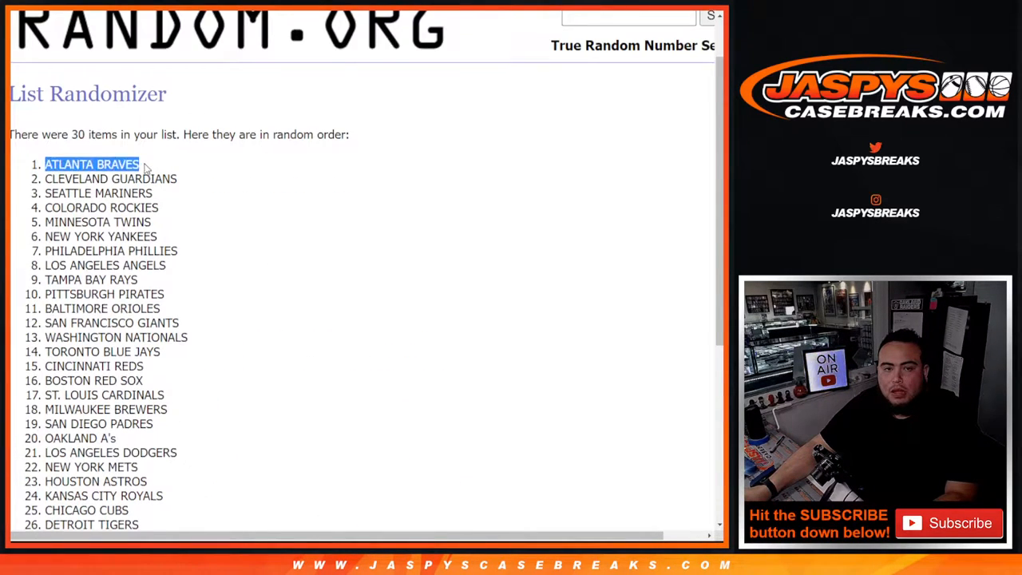
pyautogui.scroll(-3)
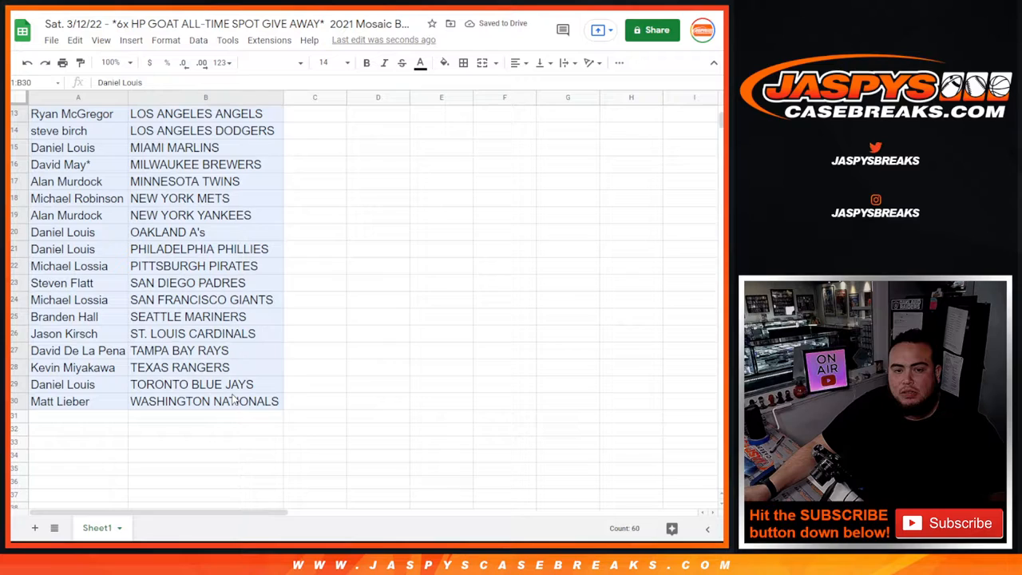
# Switch back to the RANDOM.ORG dice roller after pairing names with teams in Sheet1.
pyautogui.click(516, 62)
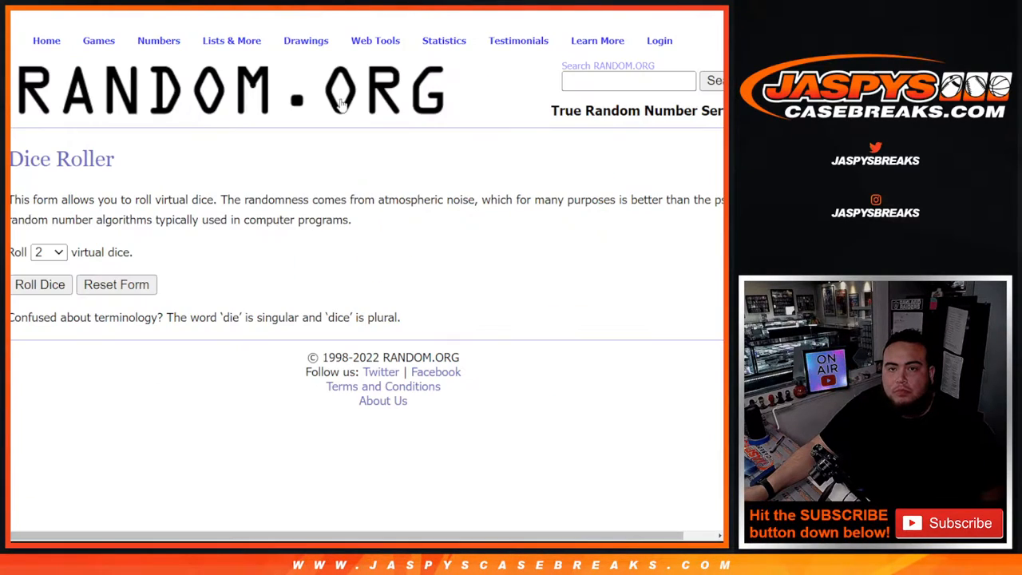
# Return to the customer-name List Randomizer and start reshuffling the 30 names.
pyautogui.click(38, 284)
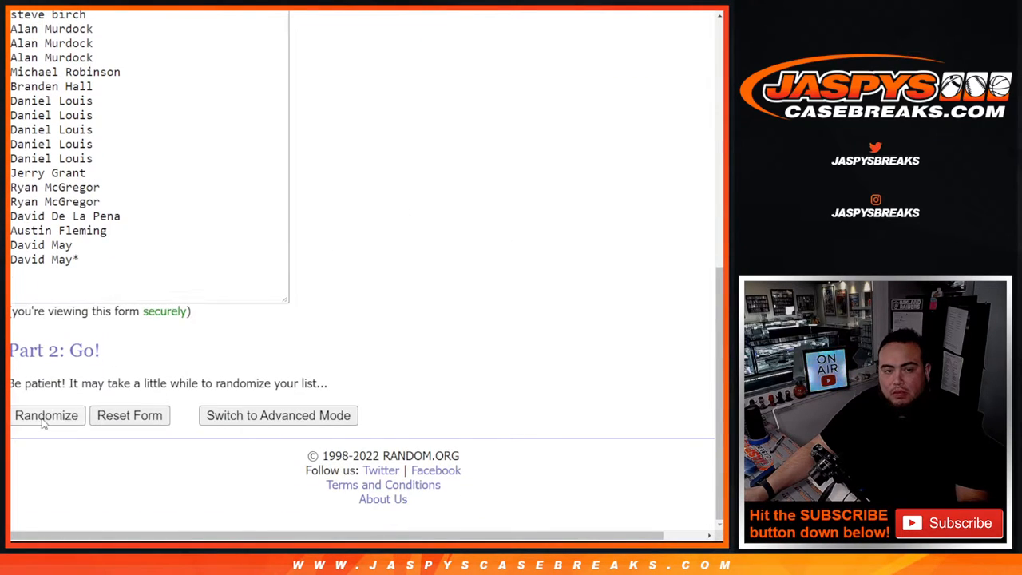
pyautogui.click(46, 415)
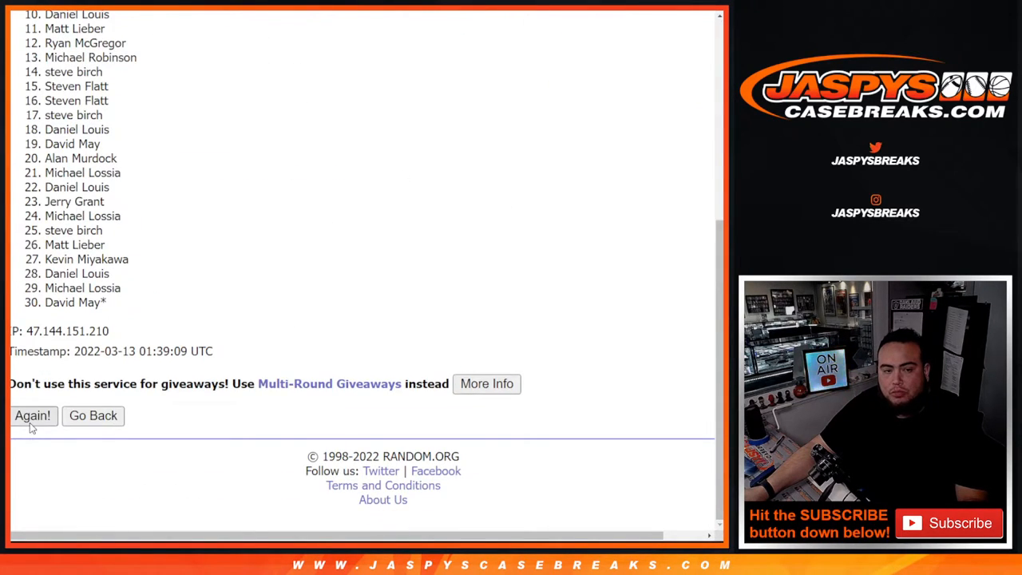
pyautogui.click(32, 415)
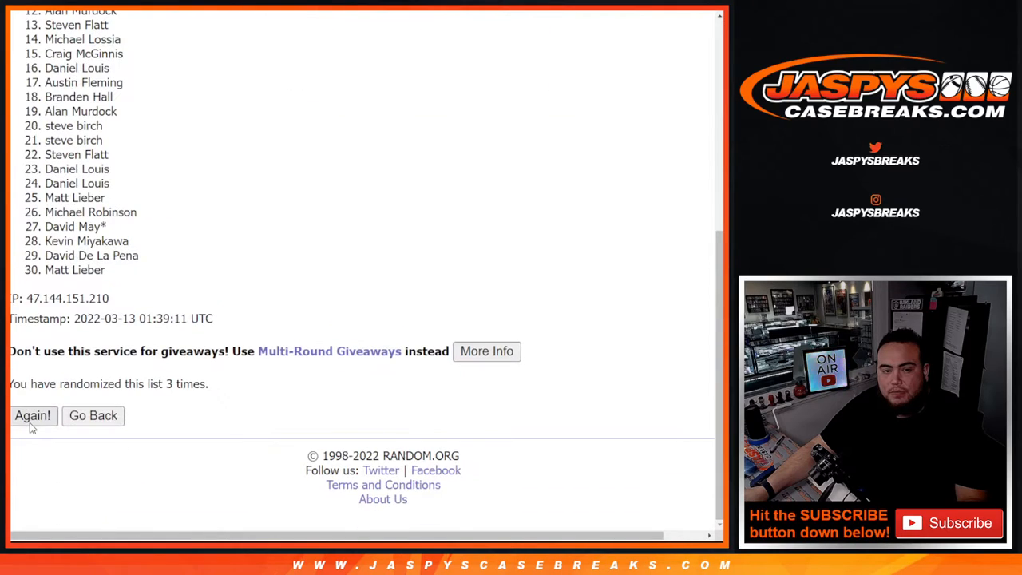
pyautogui.click(32, 415)
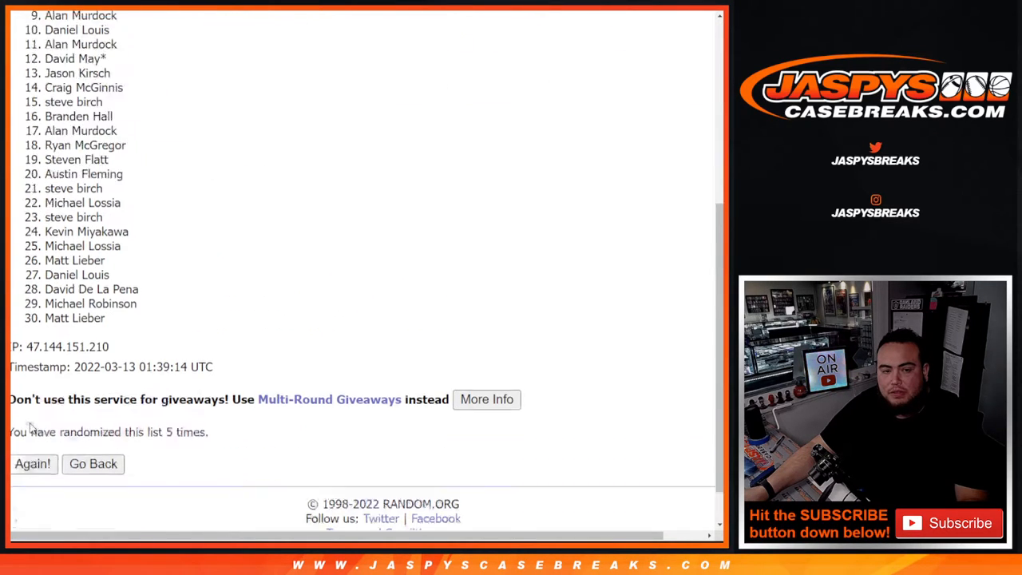
# Keep reshuffling the names to reach the final giveaway draw order.
pyautogui.click(32, 463)
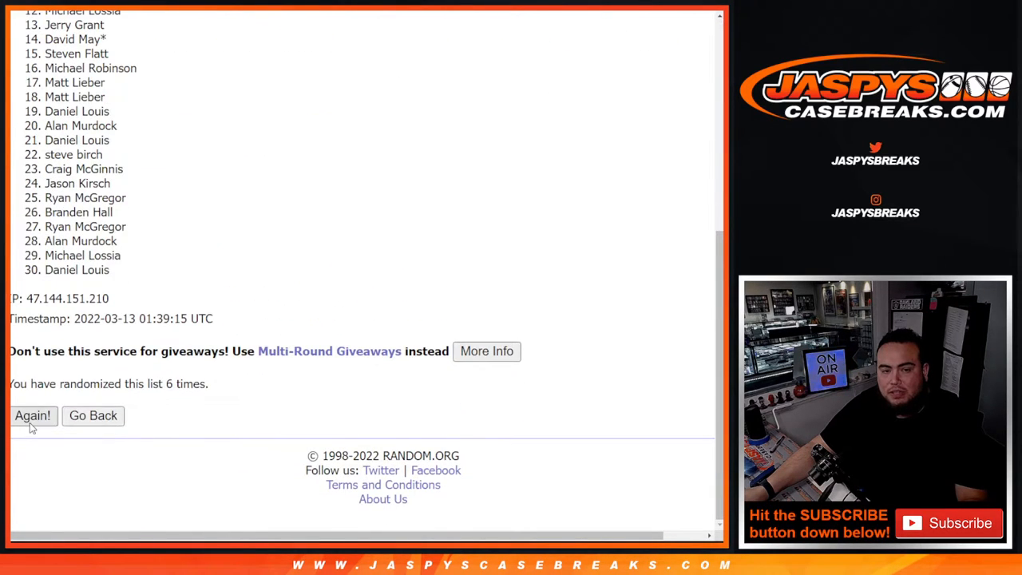
pyautogui.click(32, 415)
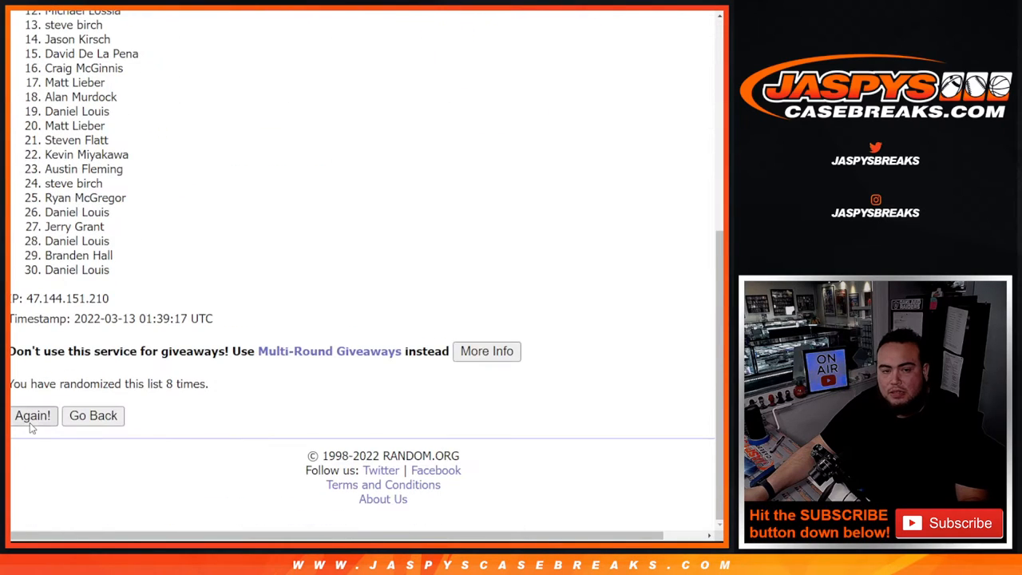
pyautogui.click(31, 415)
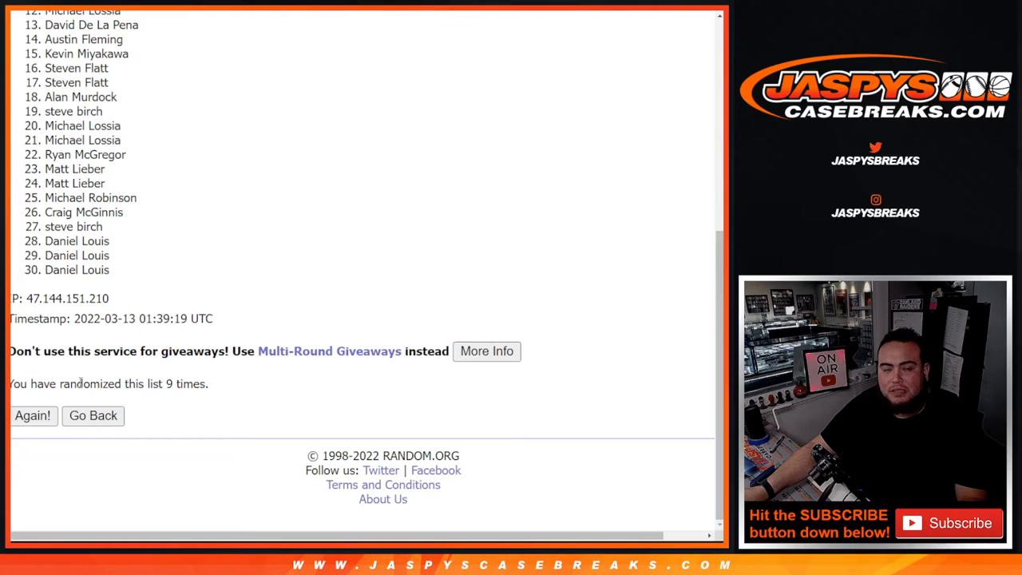
pyautogui.click(32, 415)
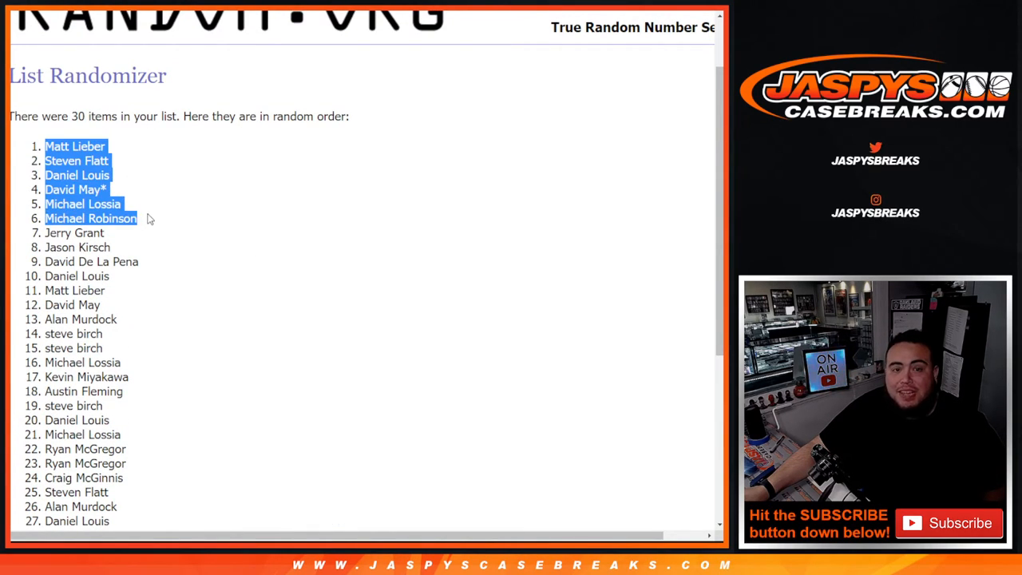
pyautogui.moveTo(364, 252)
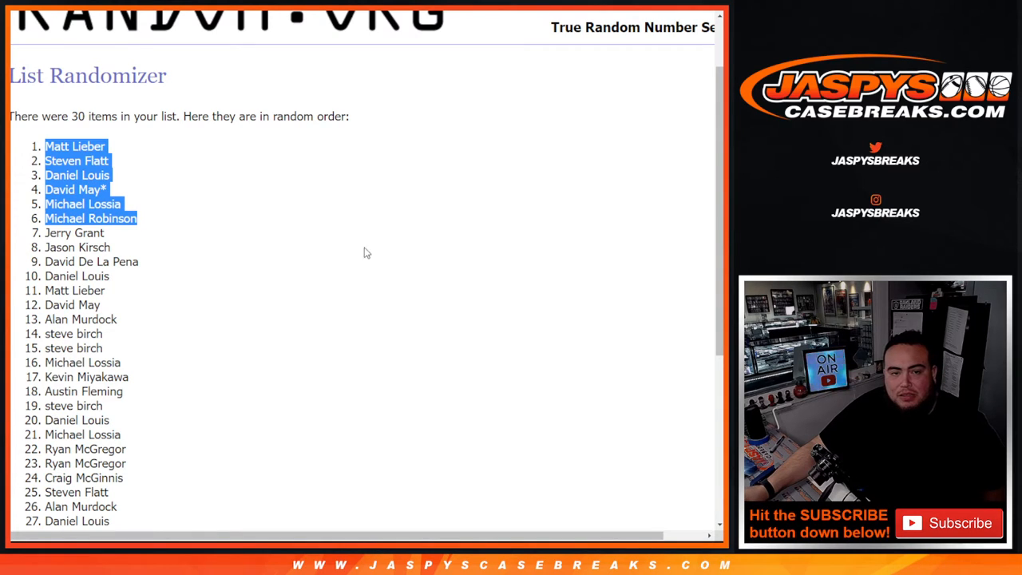